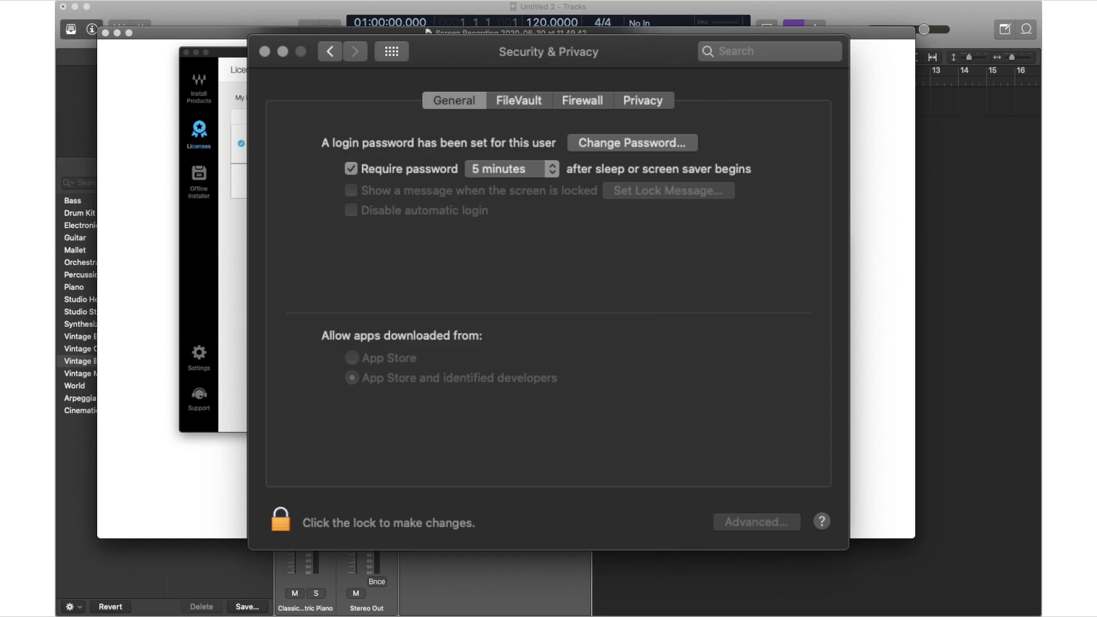
- Tick Waves Tune Real-Time in My Products so it appears under Selected Products
left_click(281, 522)
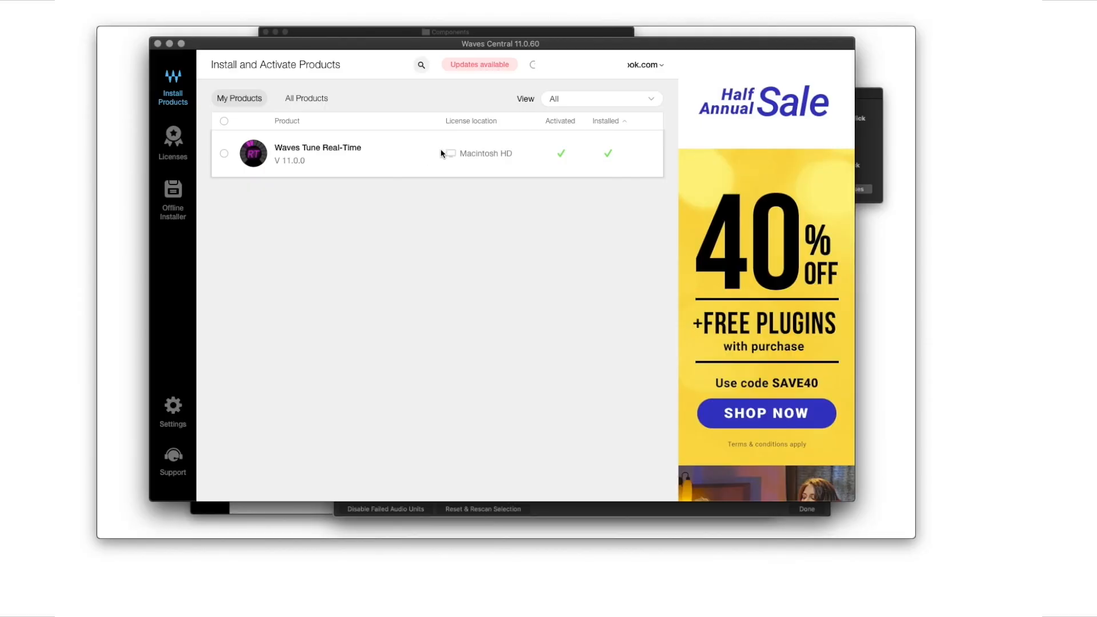
mouse_move(460, 138)
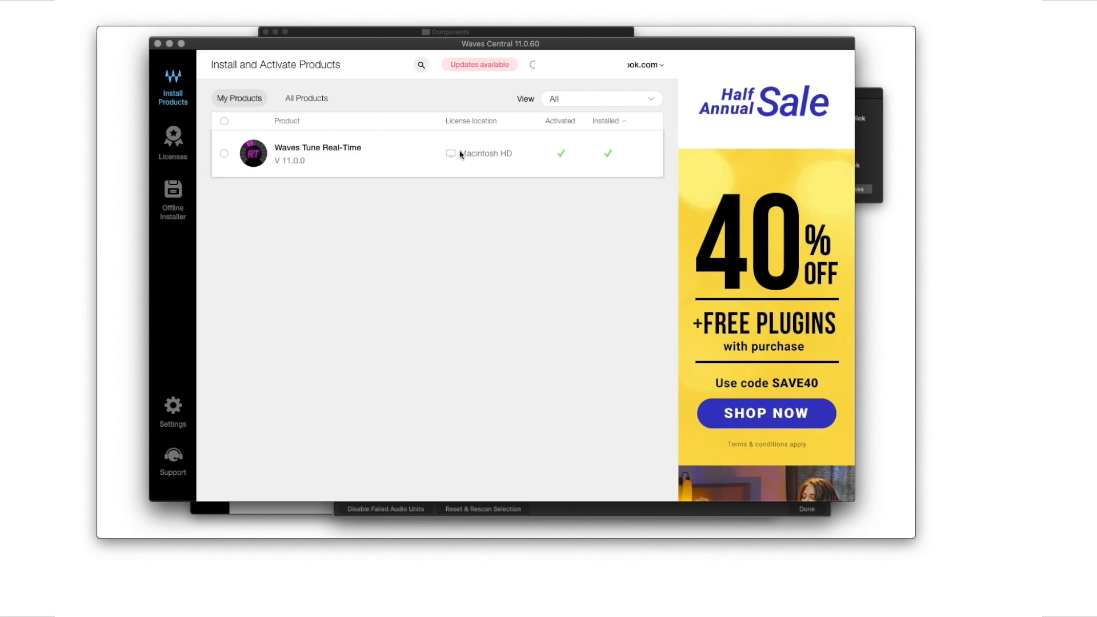
mouse_move(462, 147)
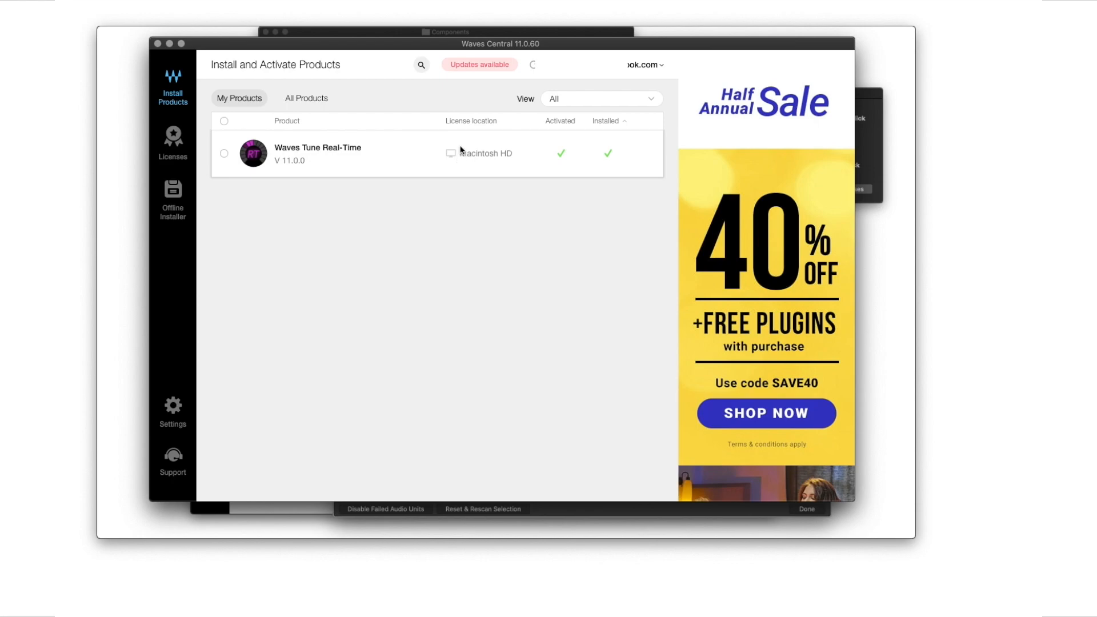
mouse_move(470, 135)
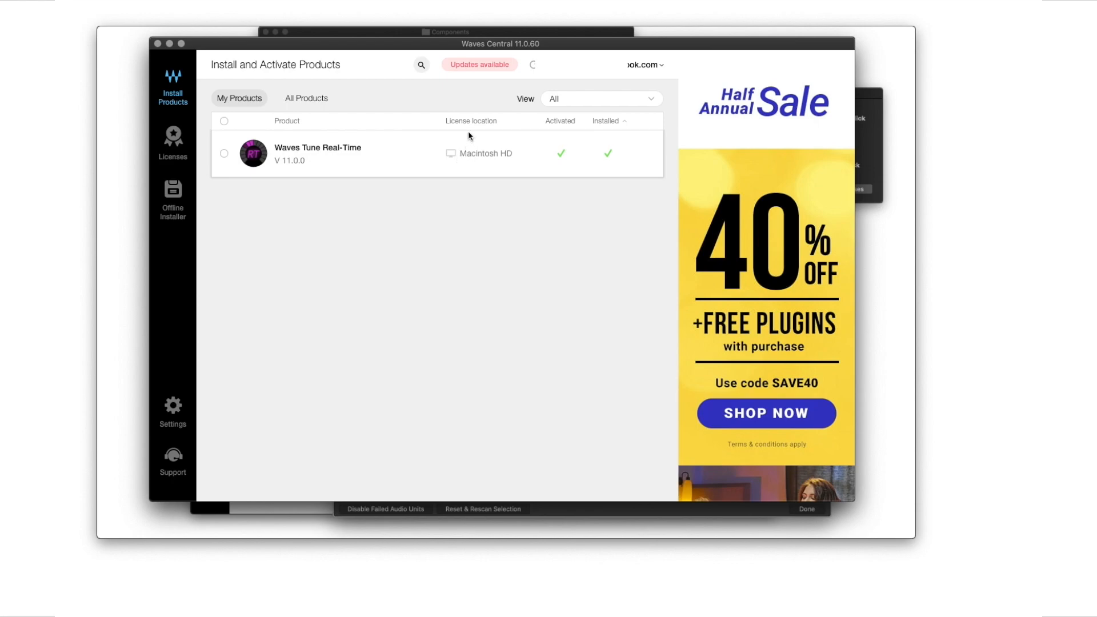
mouse_move(472, 149)
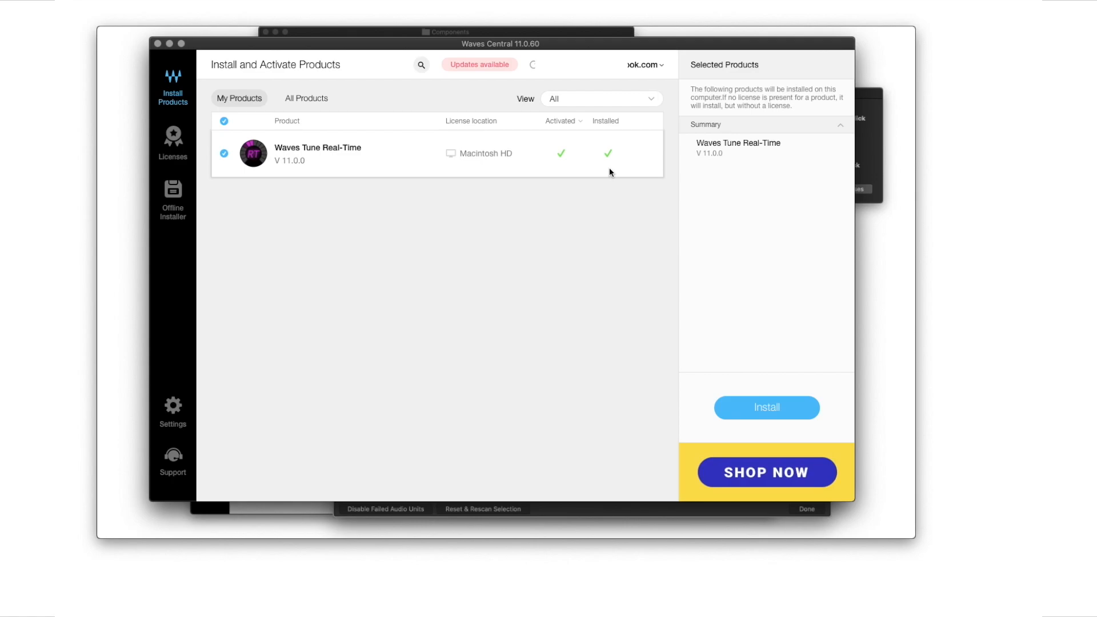
mouse_move(416, 569)
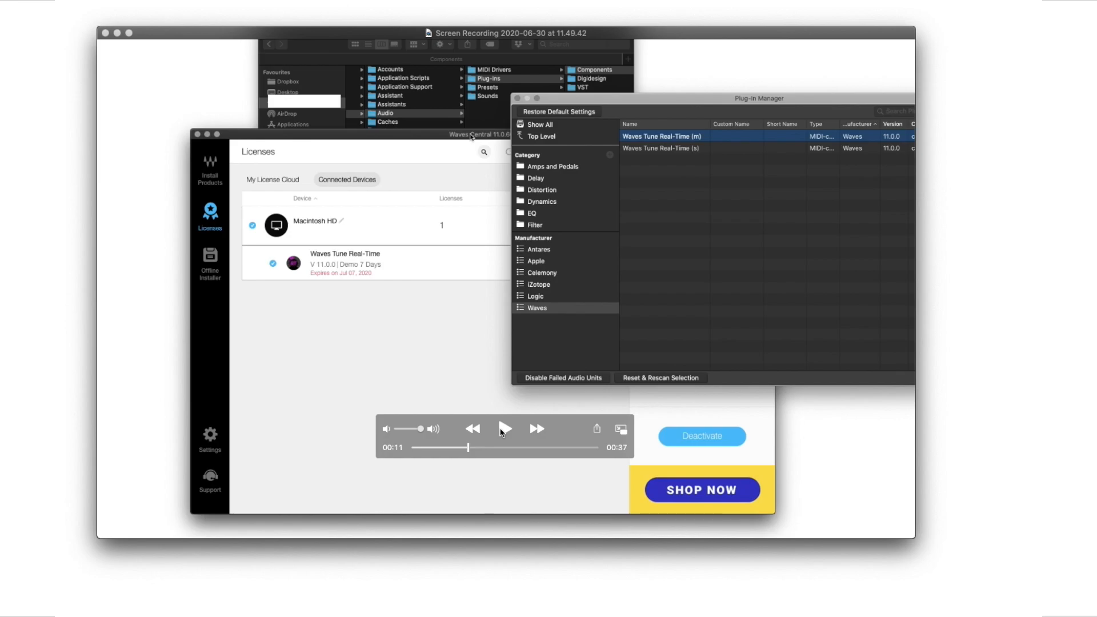
- Select Waves under Manufacturer to list the mono and stereo Tune Real-Time units
left_click(505, 428)
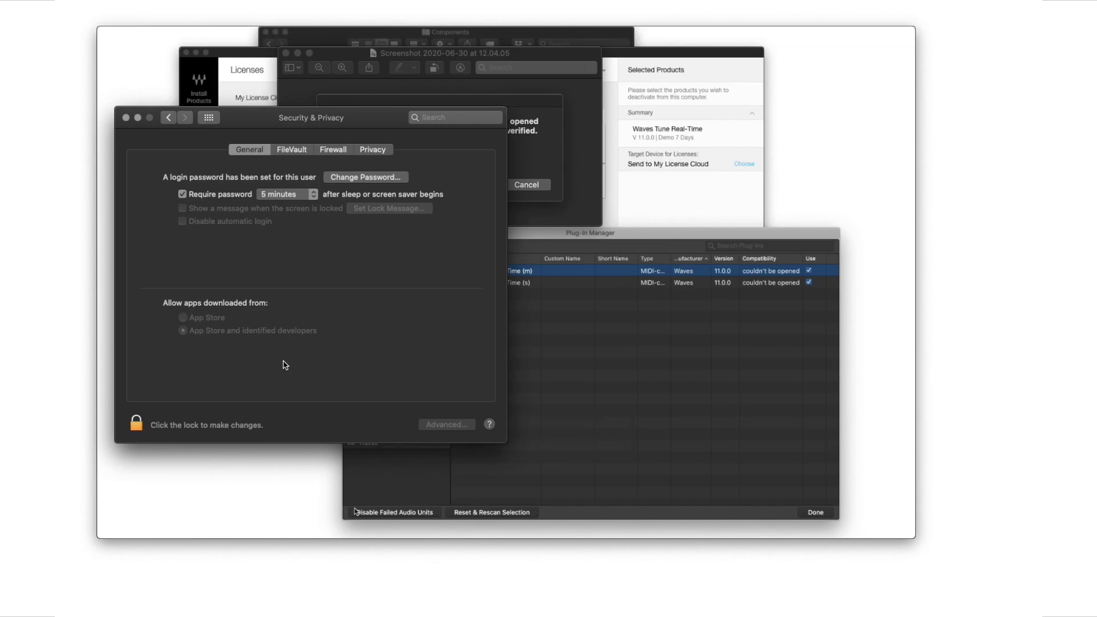
mouse_move(222, 322)
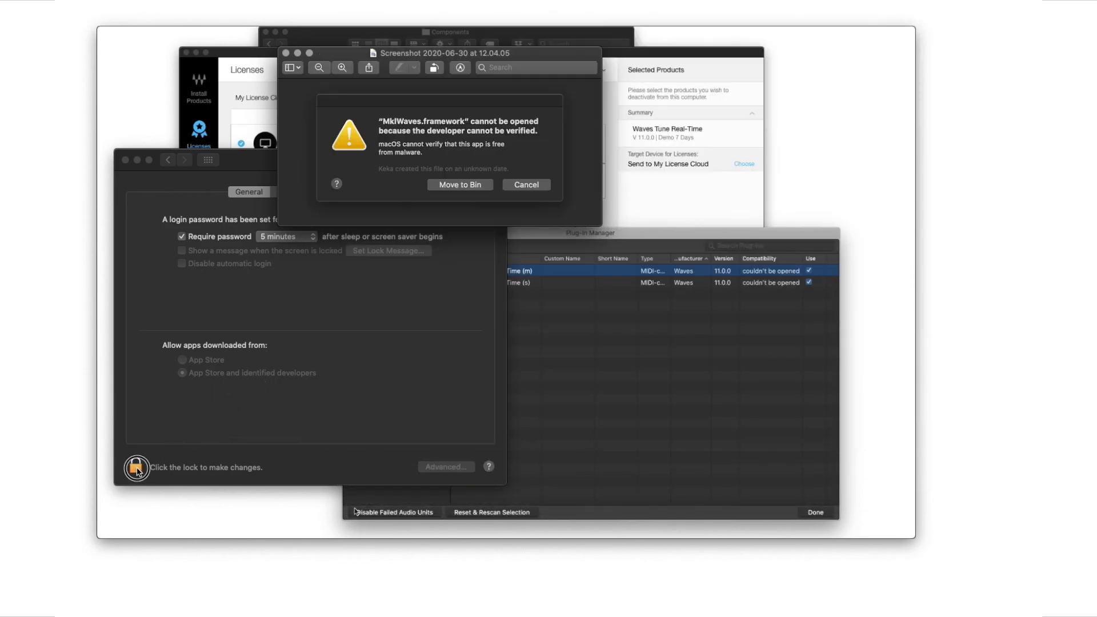
- Unlock Security & Privacy with the admin password
left_click(137, 468)
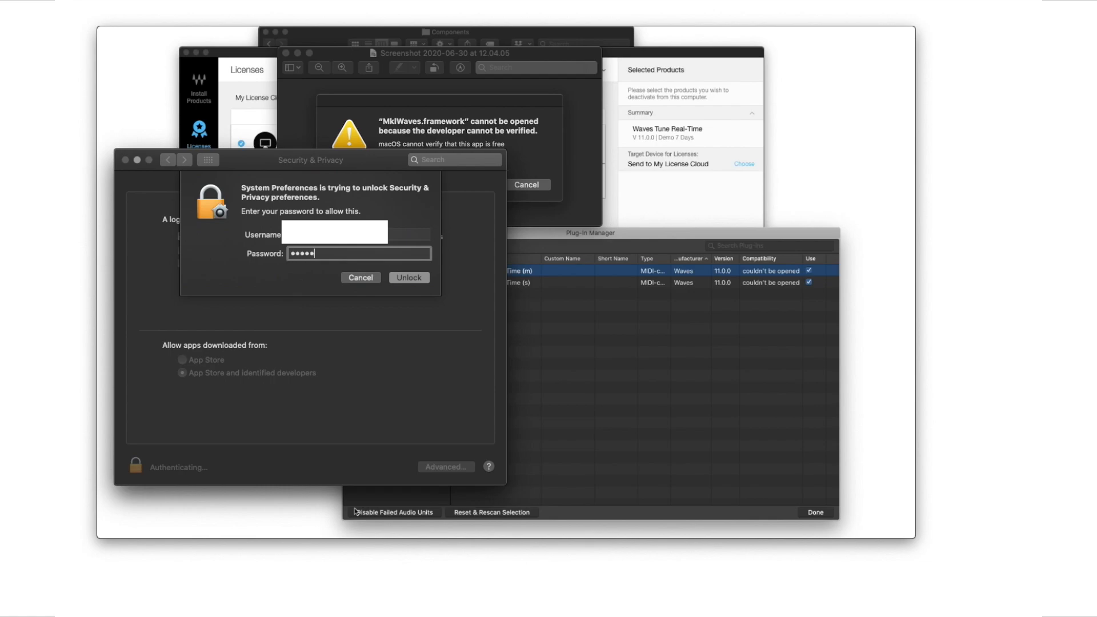
left_click(409, 277)
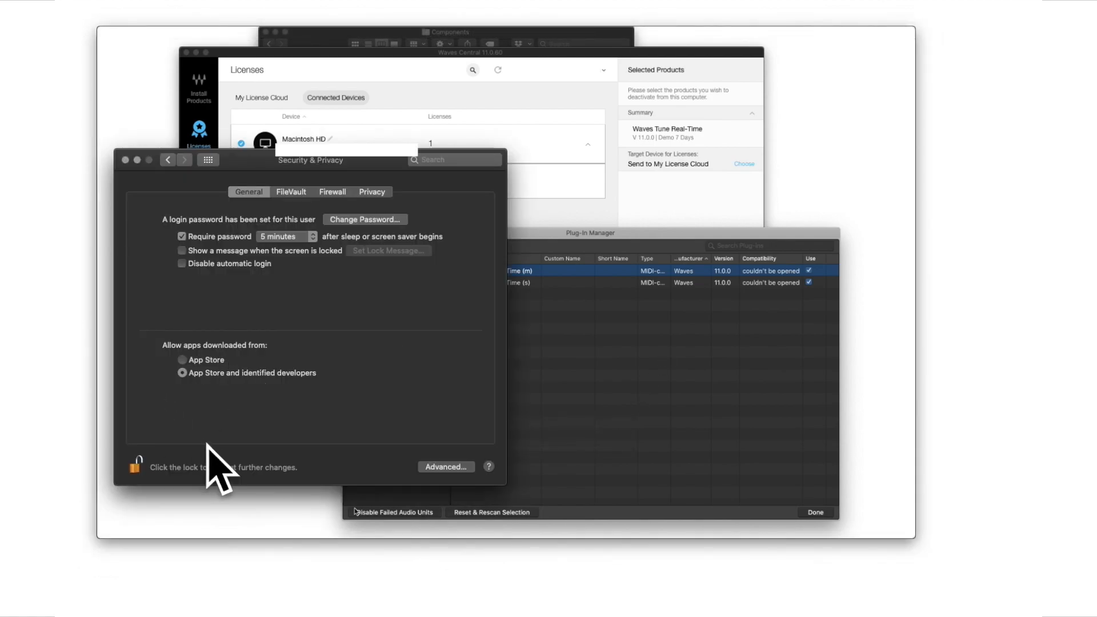
mouse_move(154, 418)
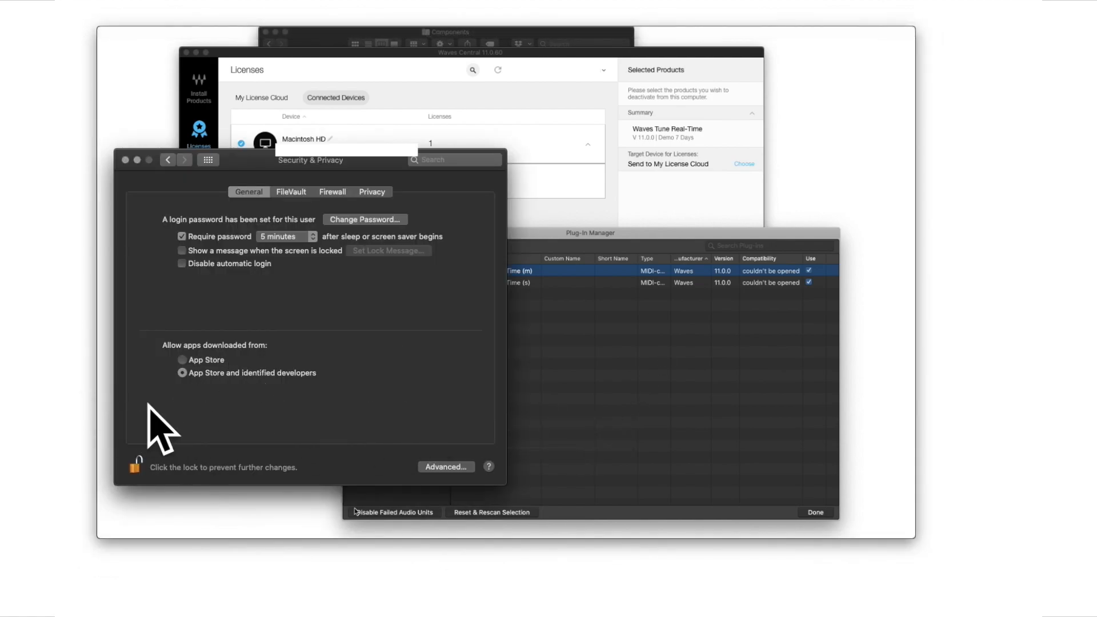
mouse_move(388, 411)
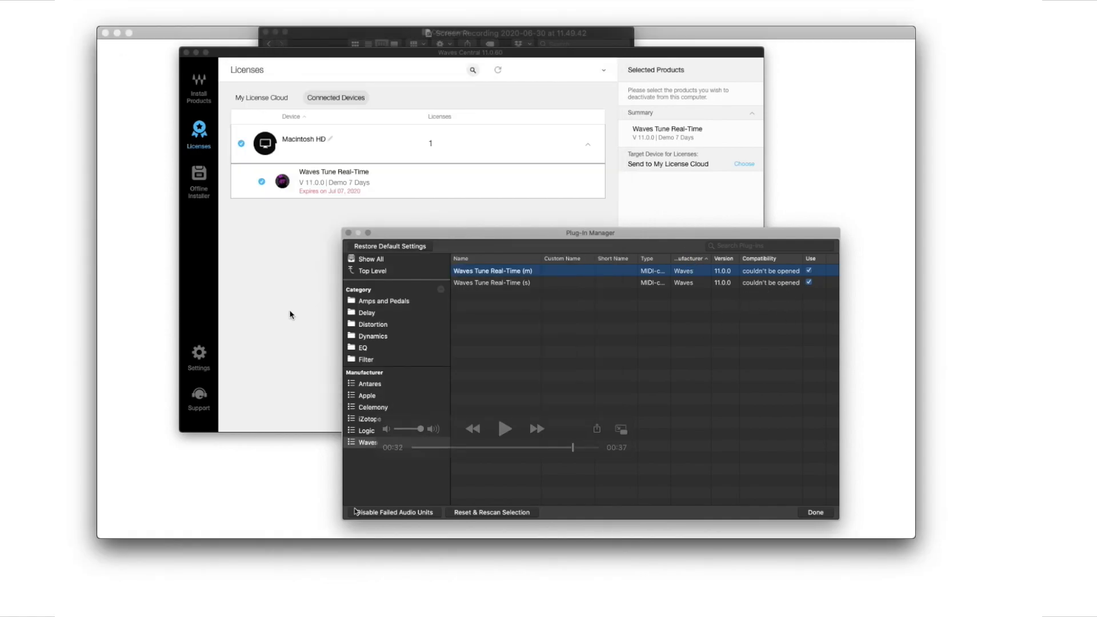
mouse_move(474, 491)
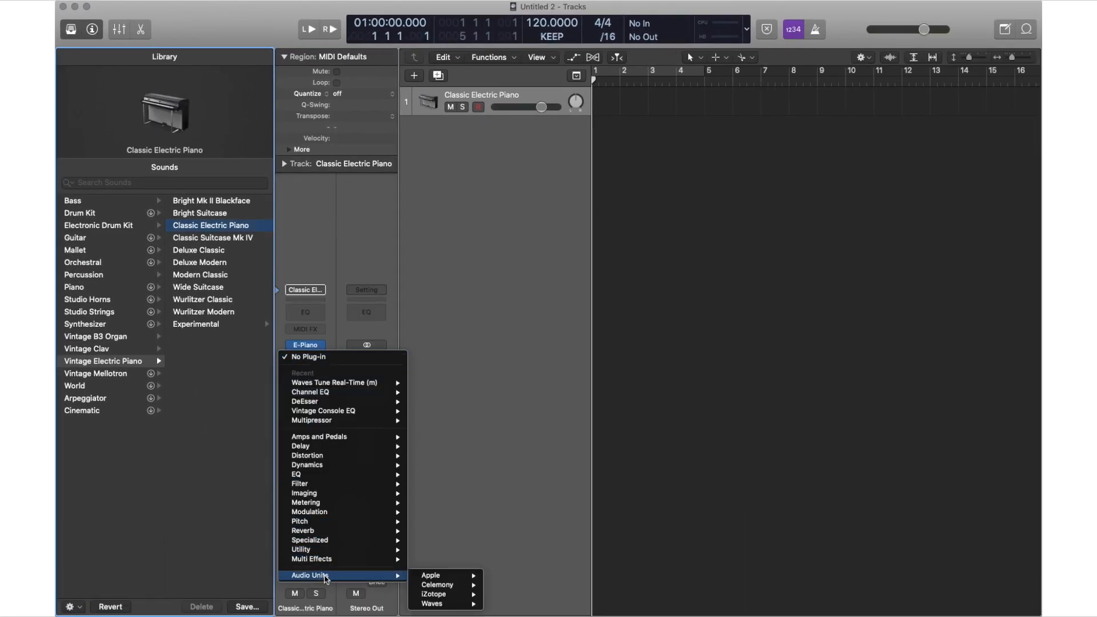
mouse_move(432, 603)
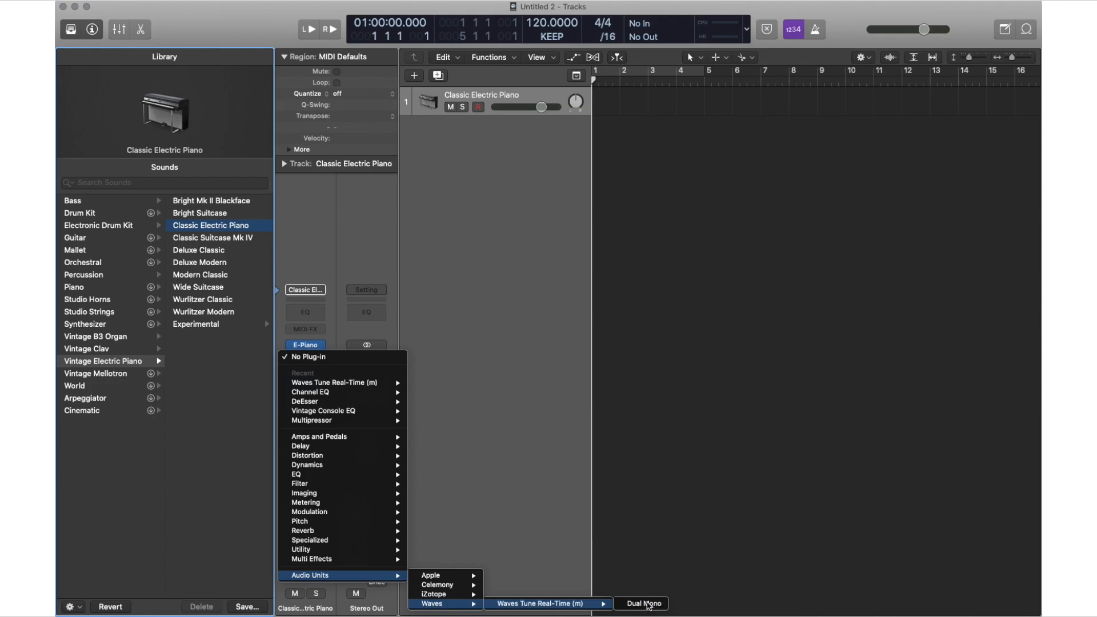
- Insert Waves Tune Real-Time (m) as Dual Mono on the Classic Electric Piano track
left_click(645, 603)
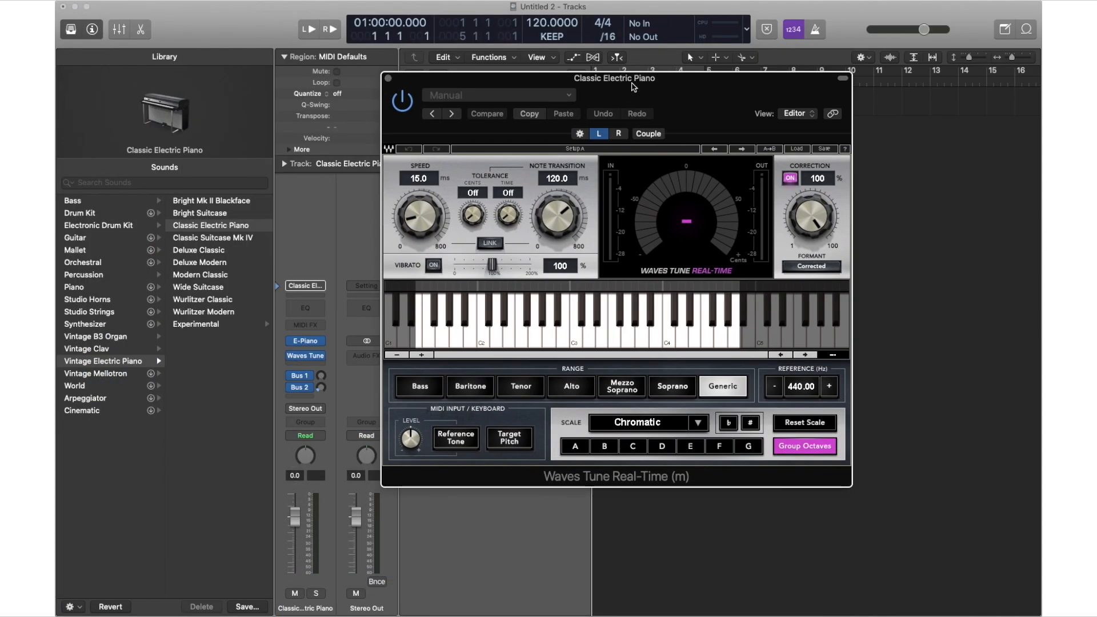
mouse_move(671, 281)
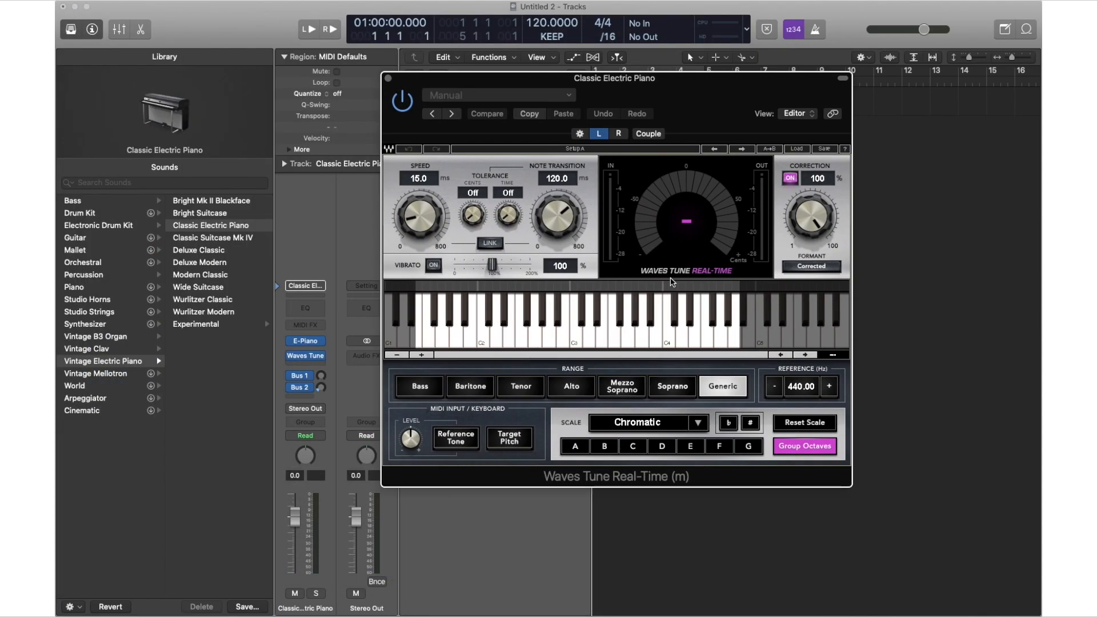
mouse_move(622, 389)
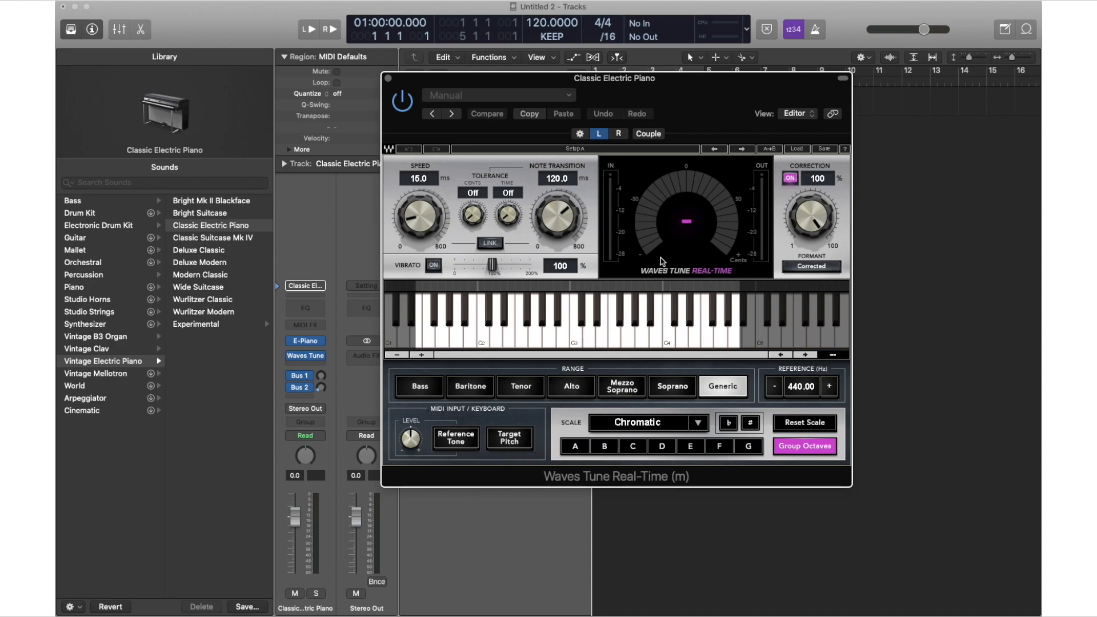
mouse_move(419, 103)
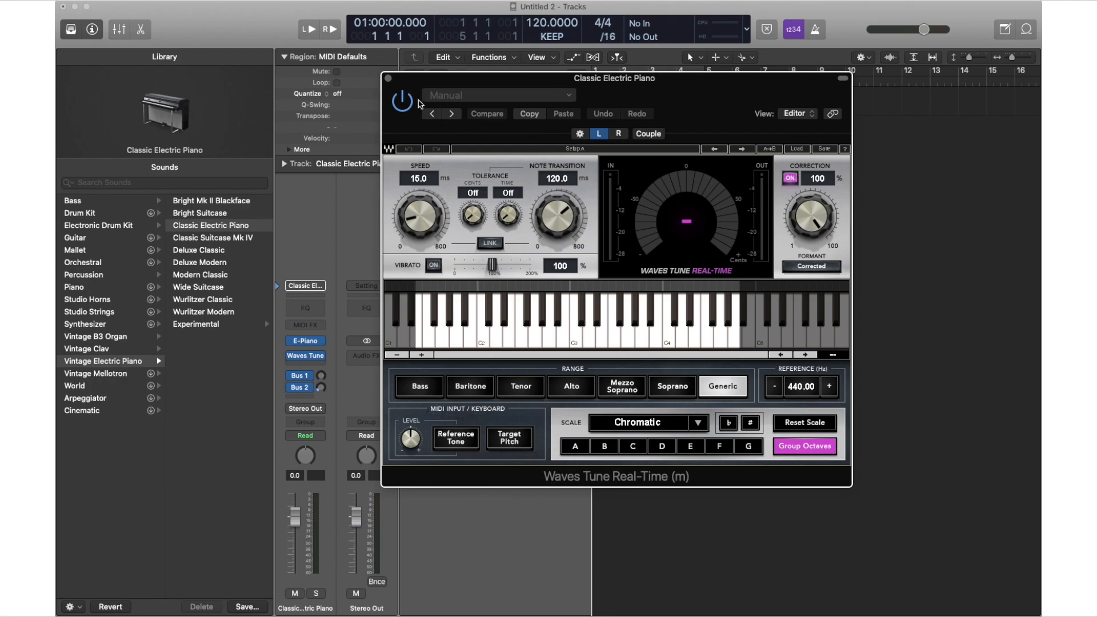